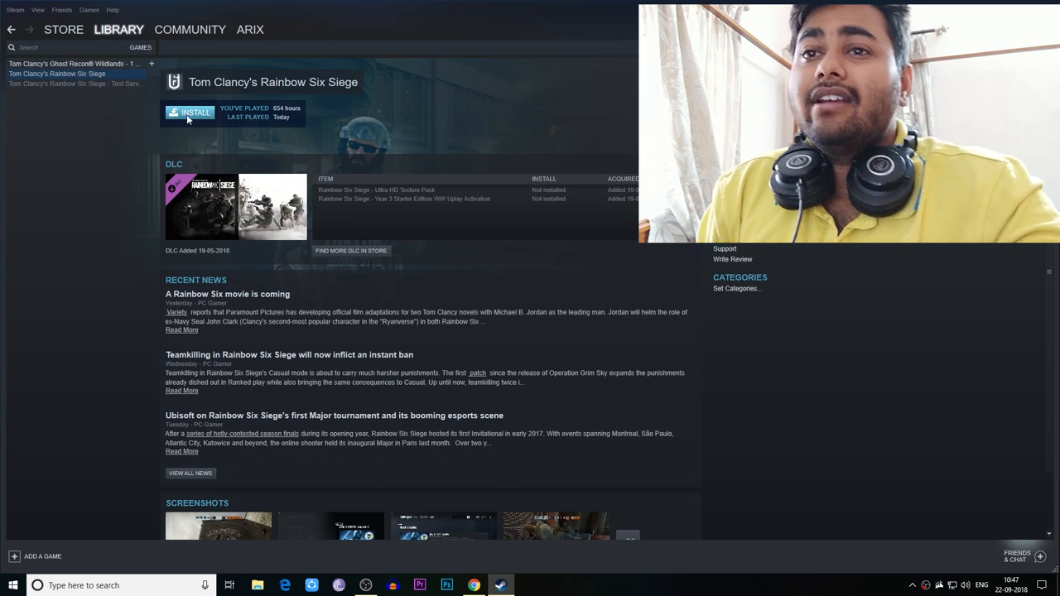
mouse_move(86, 139)
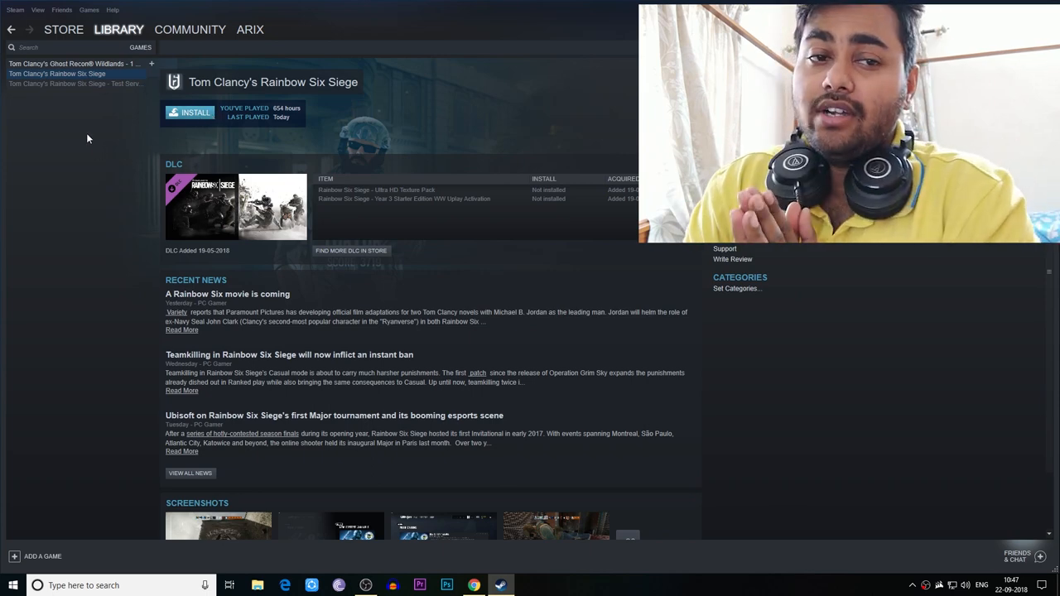
- Look through Rainbow Six Siege's Properties, checking the Updates and Language options
click(76, 83)
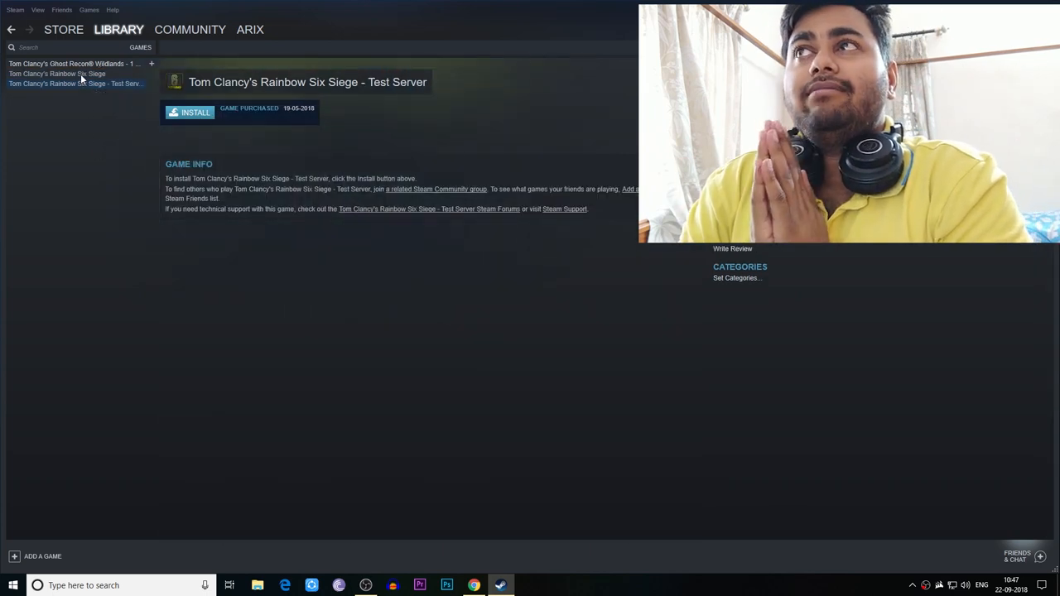
click(56, 73)
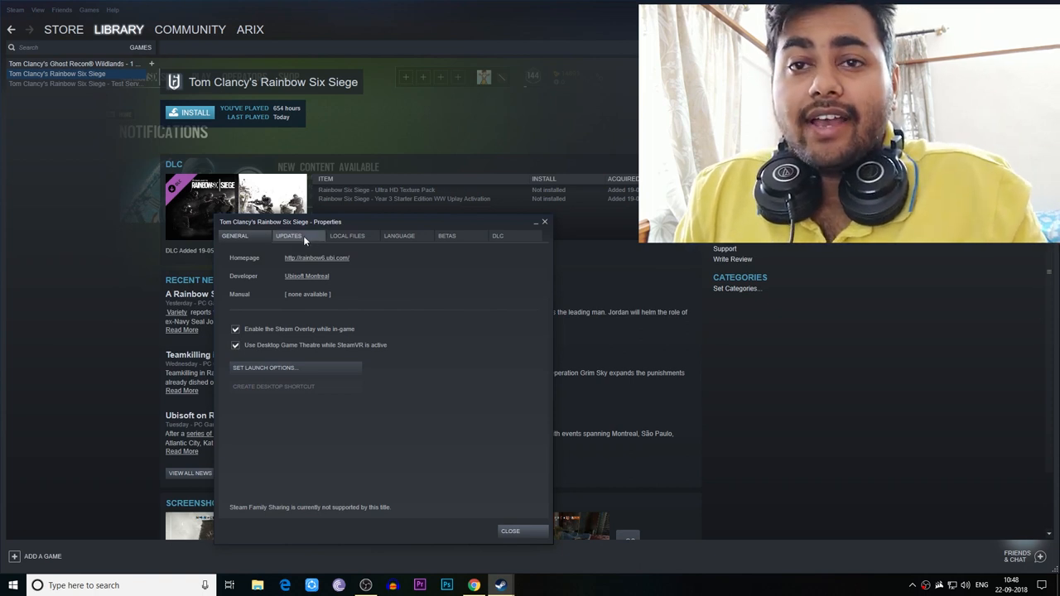
click(288, 235)
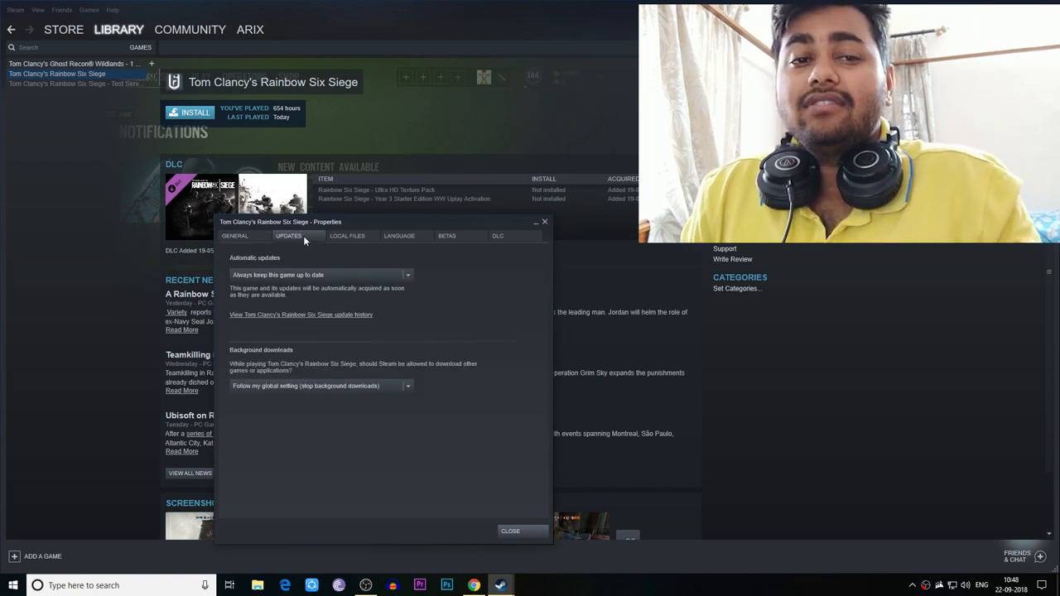
click(399, 235)
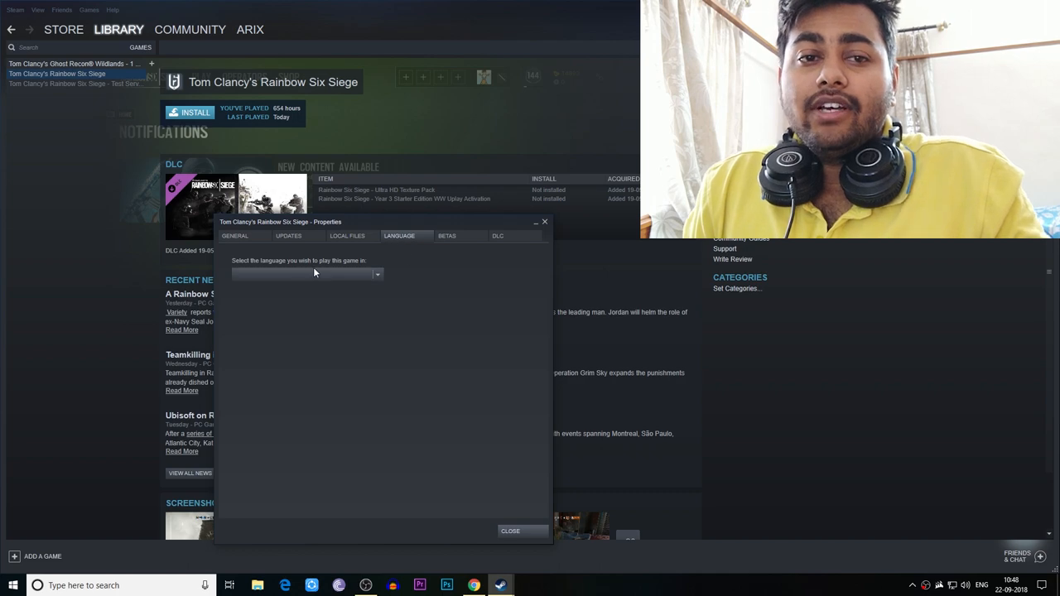
click(447, 236)
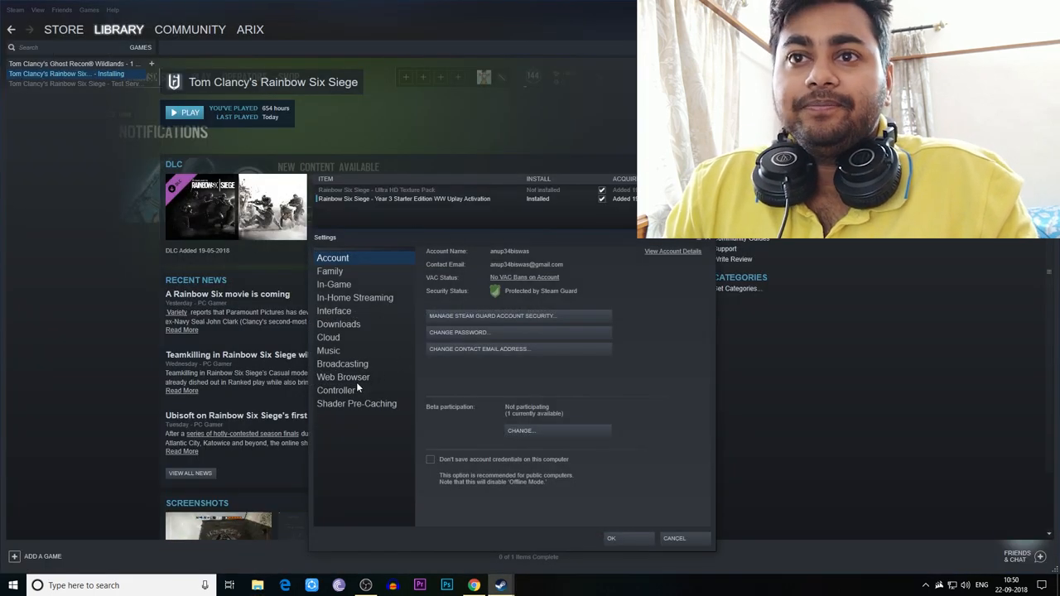
- Bring up the Downloads section of Steam's Settings
click(338, 323)
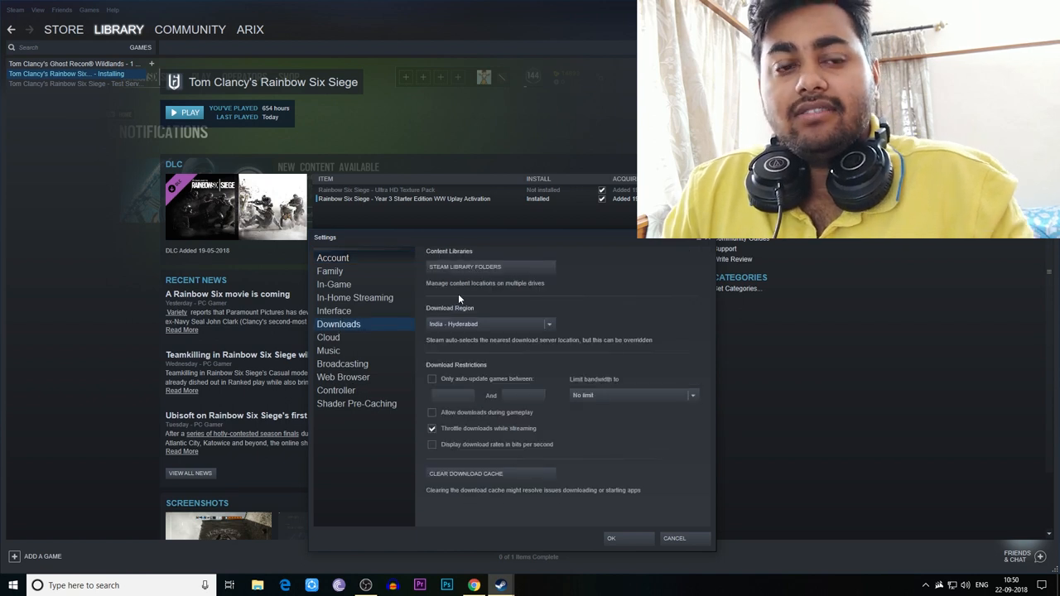
- Show the Steam Library Folders list and select the default D:\SteamLibrary folder
click(464, 265)
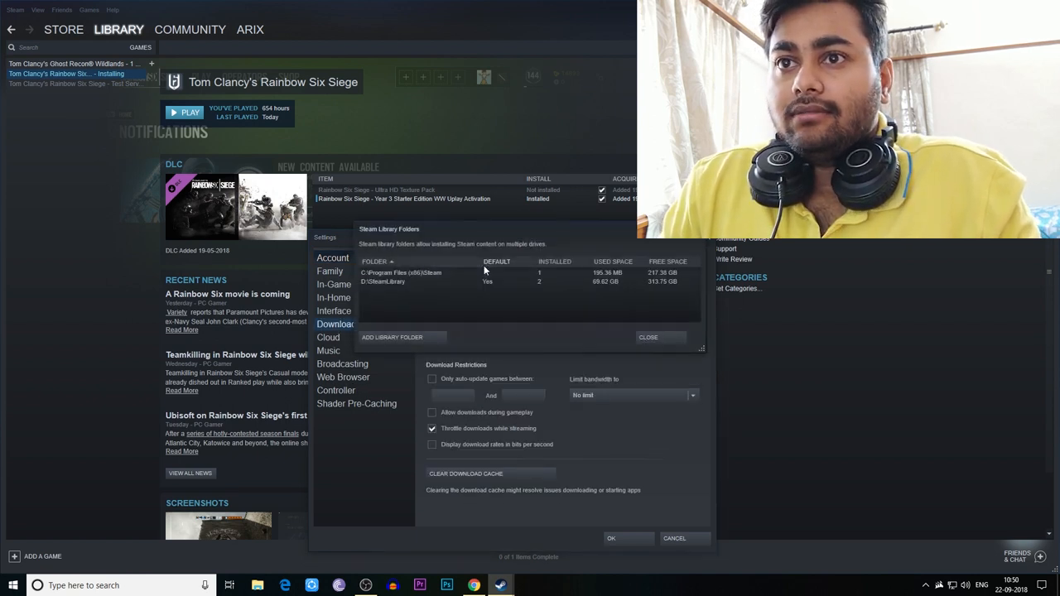
click(384, 281)
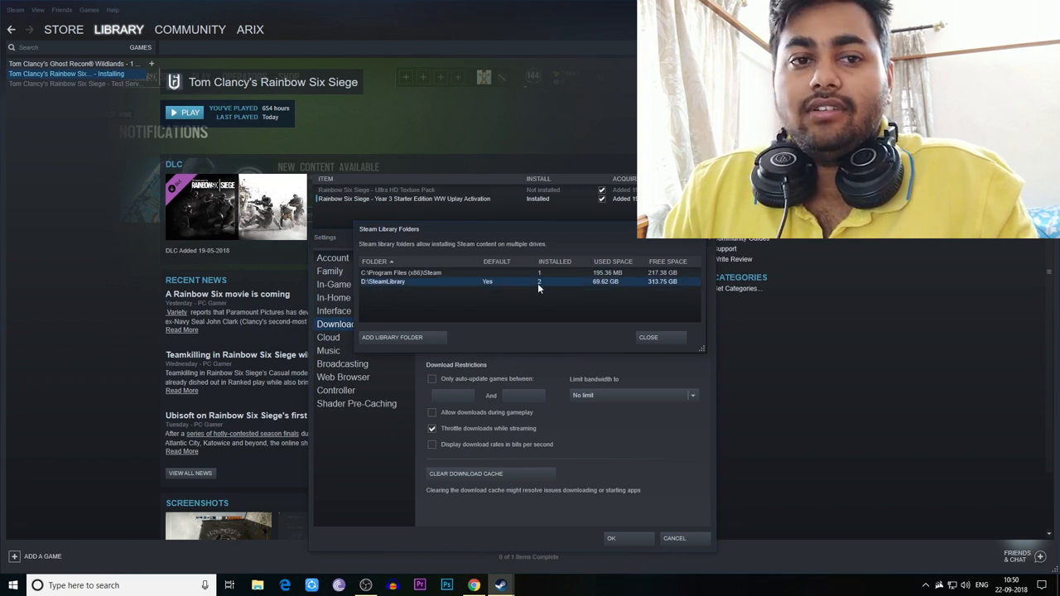
mouse_move(606, 288)
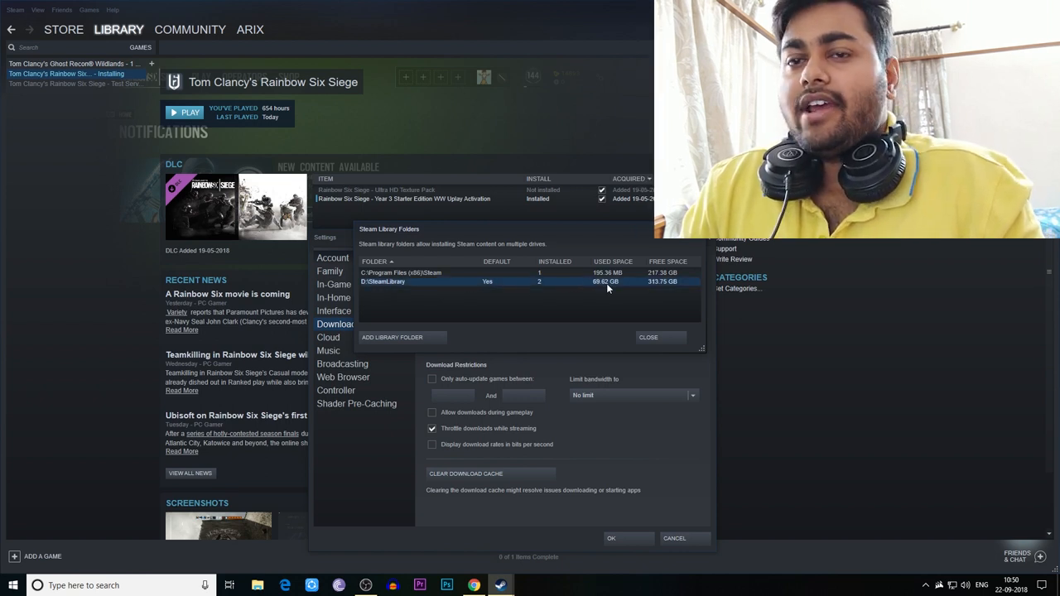
mouse_move(596, 302)
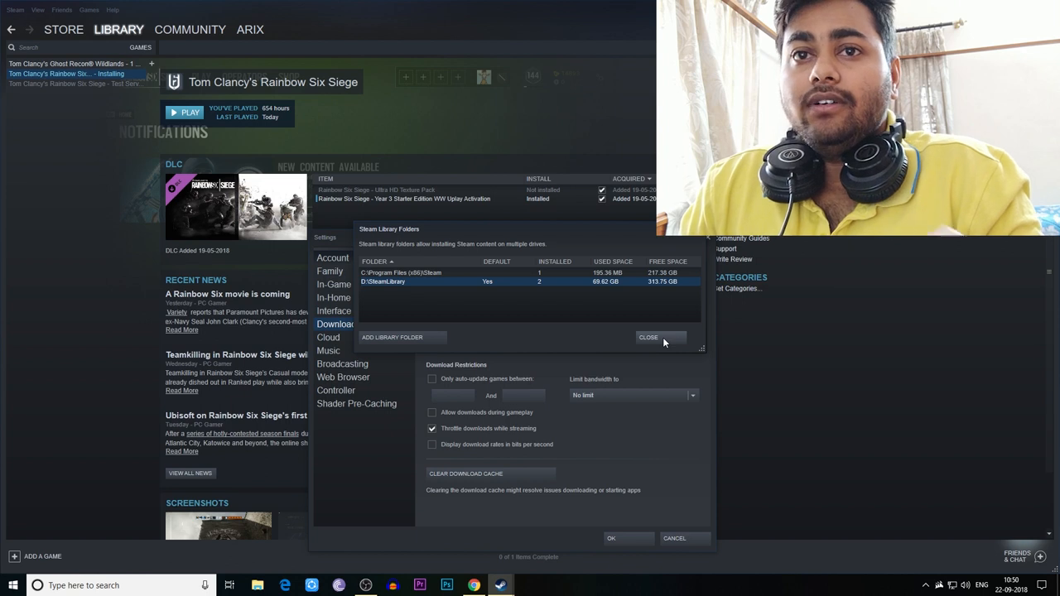
- Dismiss the library folders list and settings, returning to the Rainbow Six Siege page
click(649, 338)
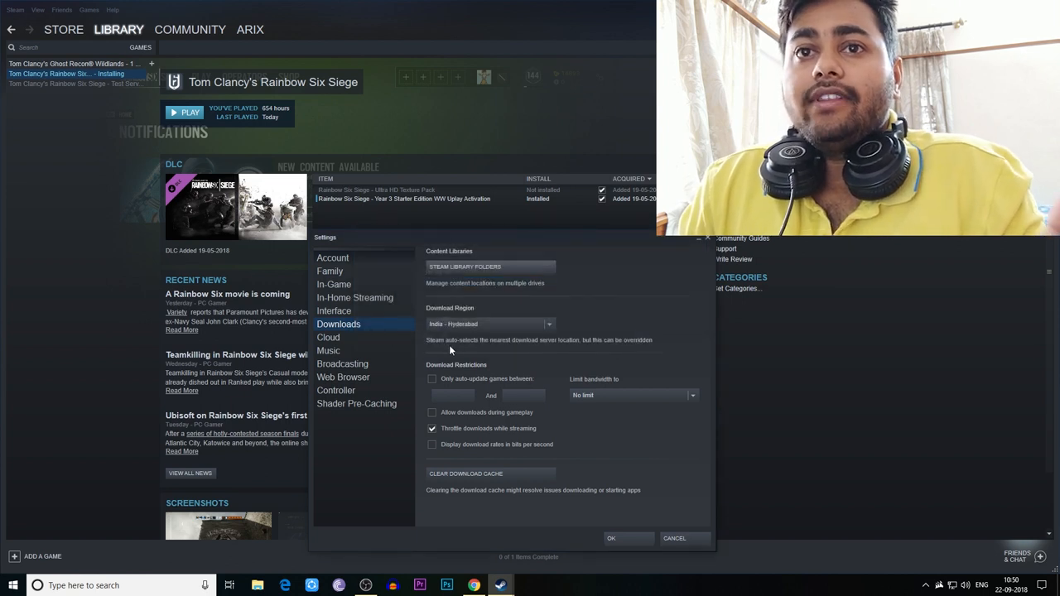
mouse_move(656, 437)
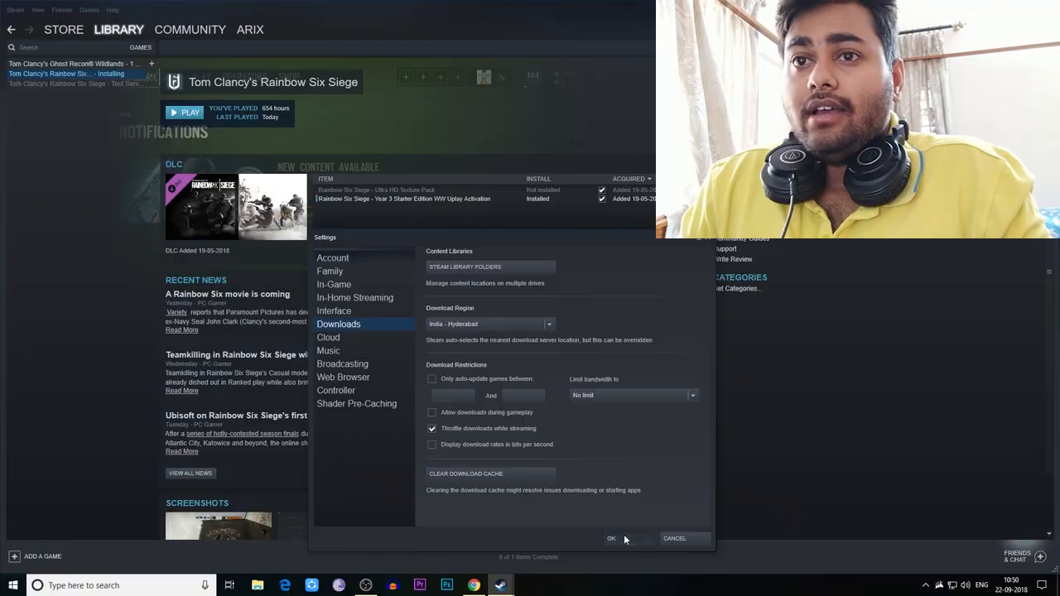
click(611, 538)
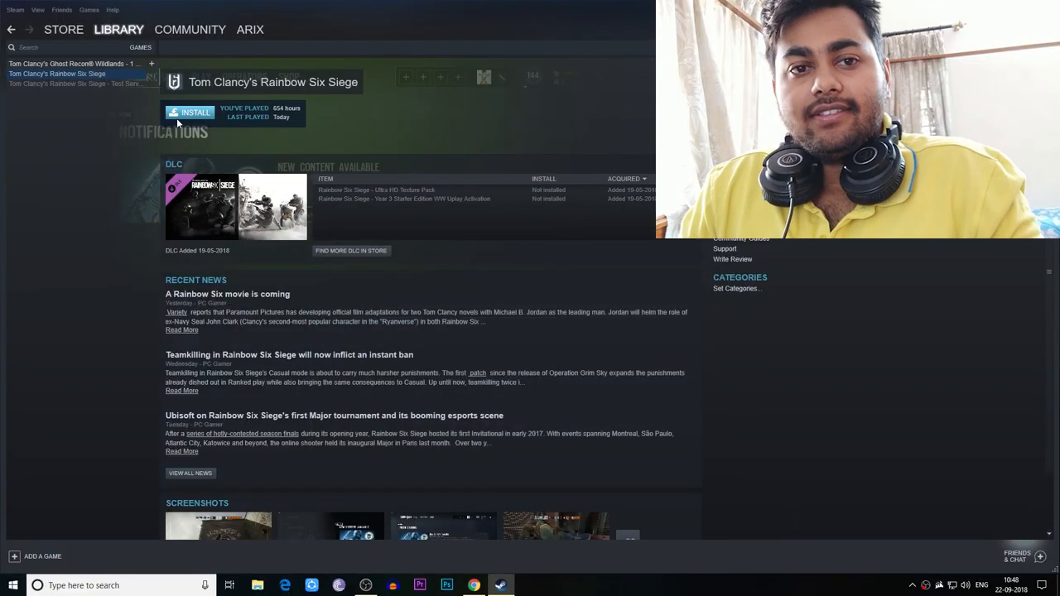
- Install Rainbow Six Siege to D:\SteamLibrary and accept the license agreement
click(195, 113)
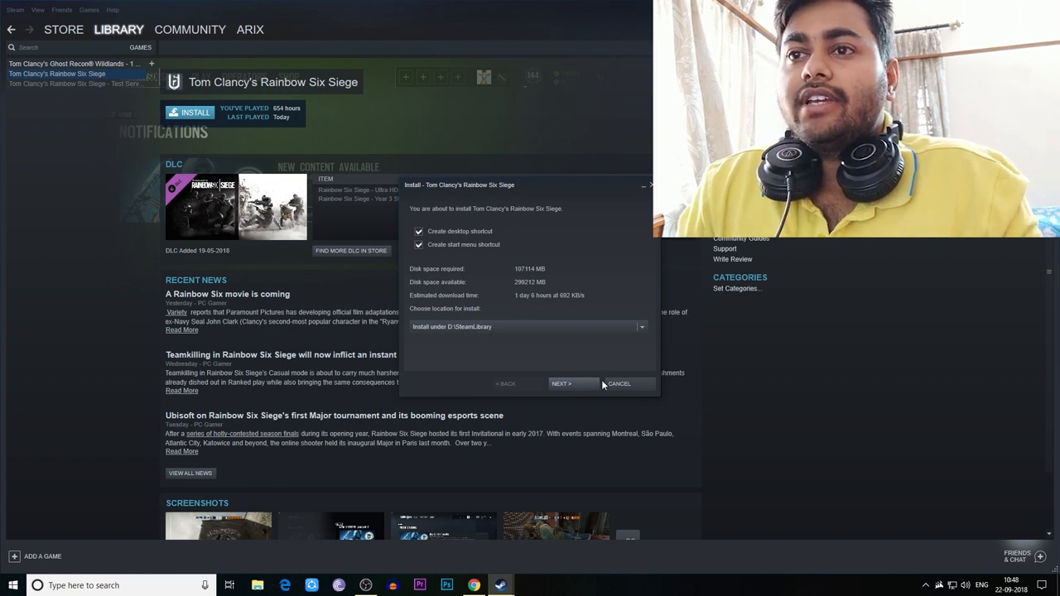
click(562, 384)
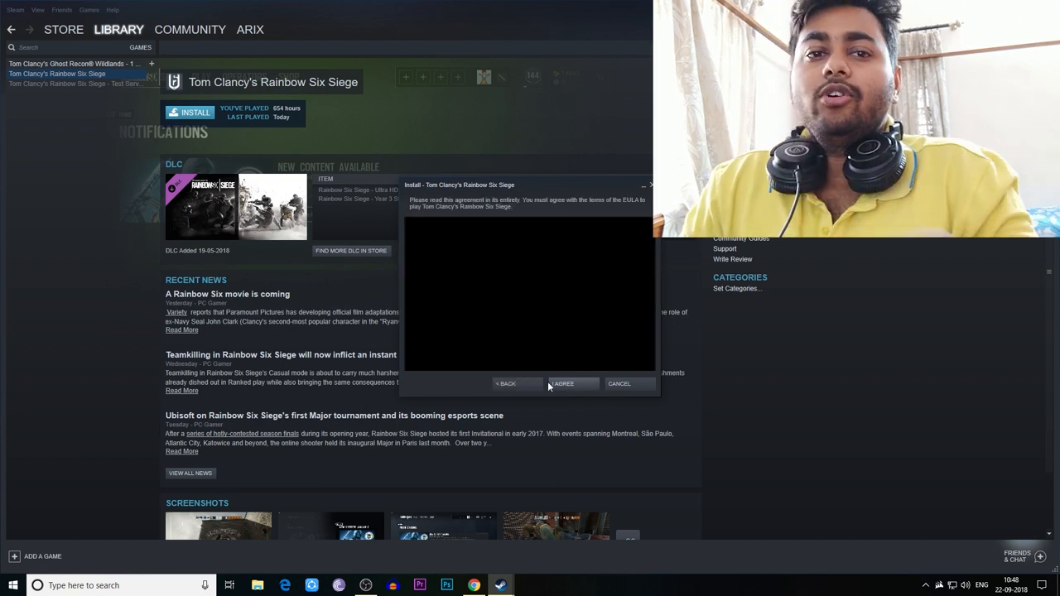
click(563, 385)
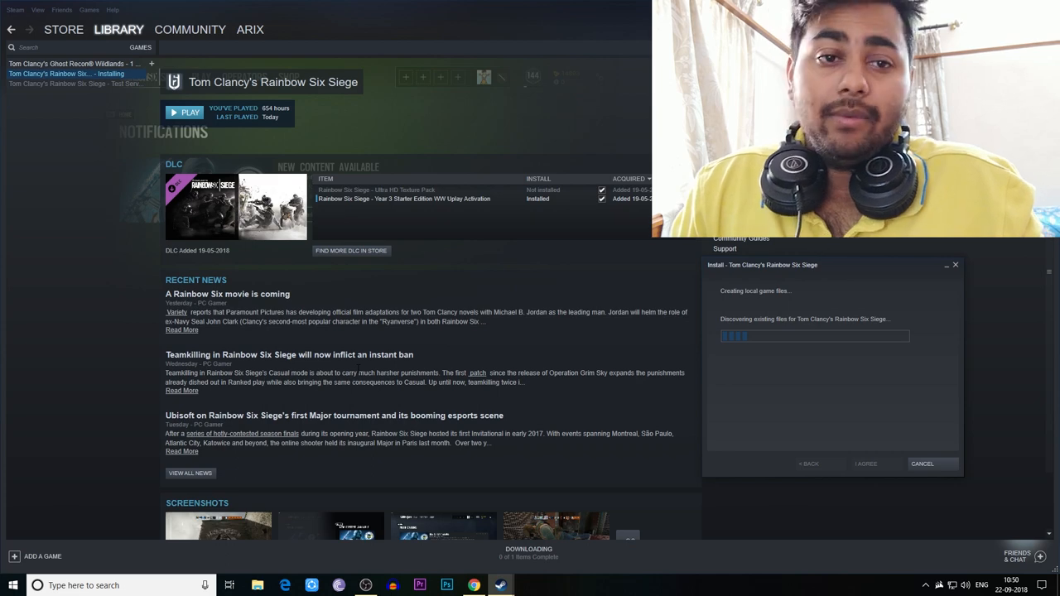
mouse_move(36, 255)
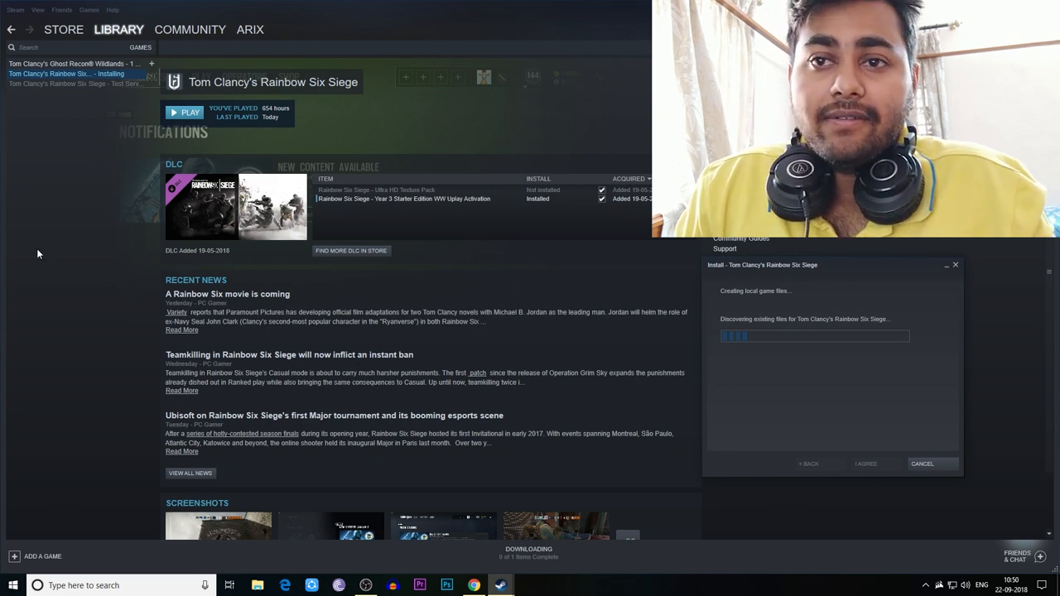
- Visit the Test Server page briefly, then return to the Rainbow Six Siege page
click(75, 83)
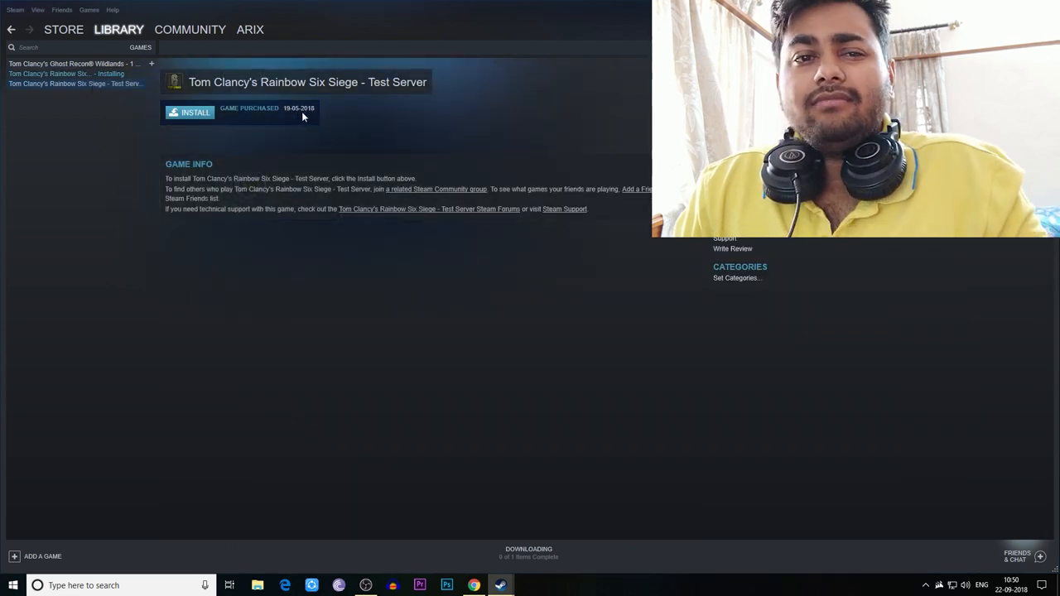
click(66, 73)
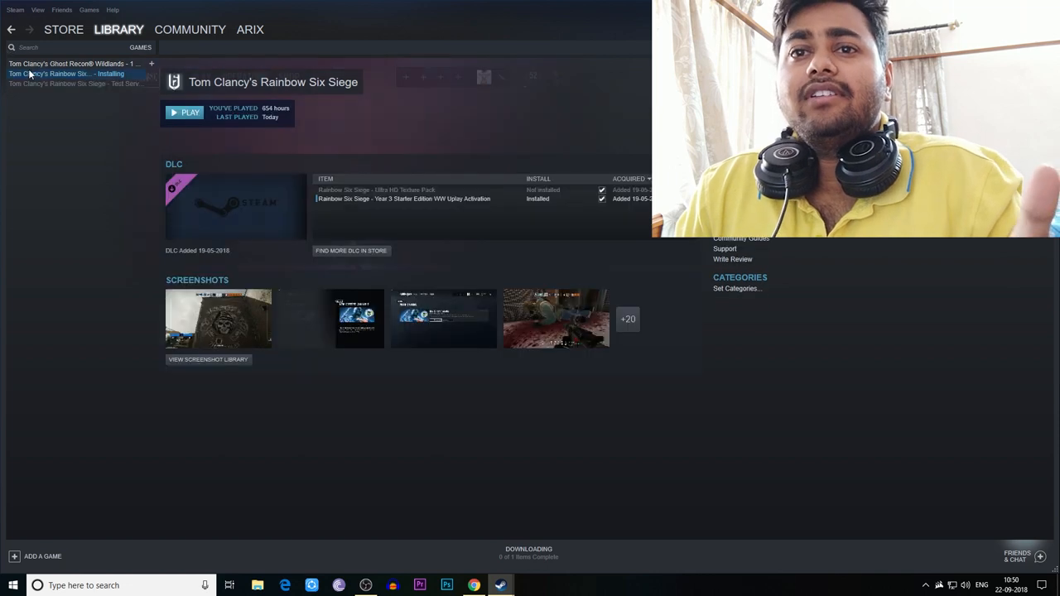